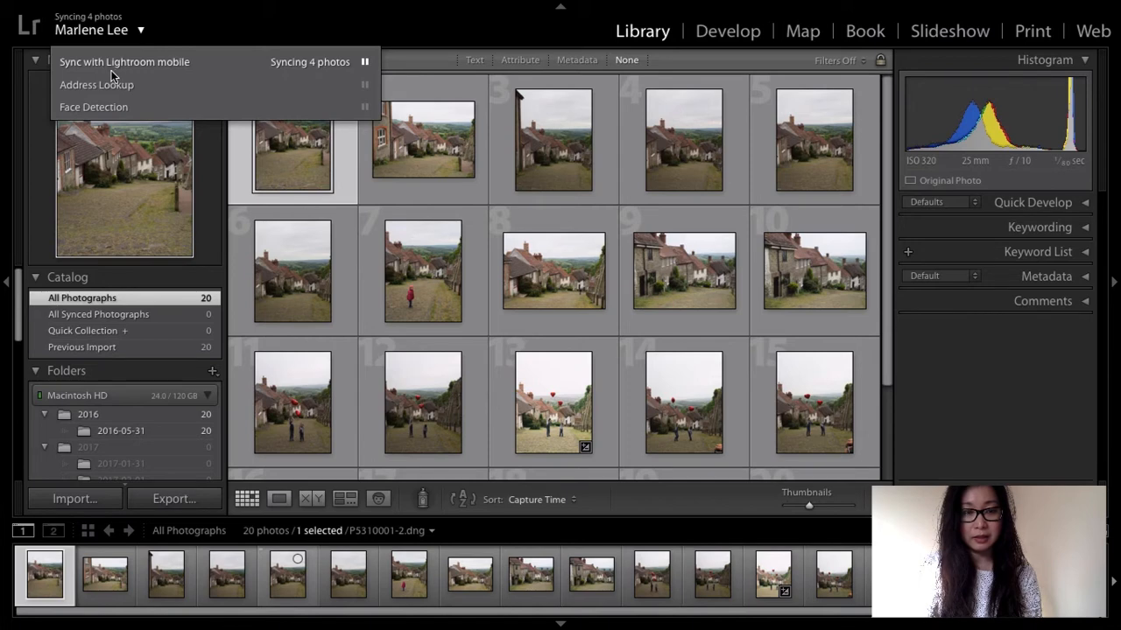
mouse_move(118, 62)
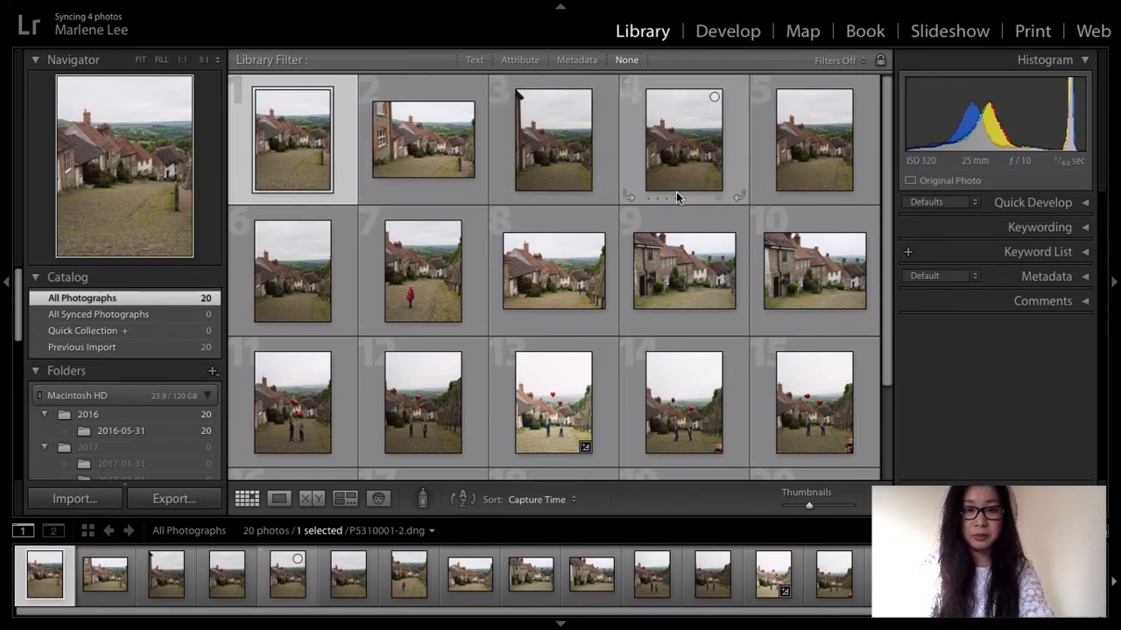
mouse_move(442, 159)
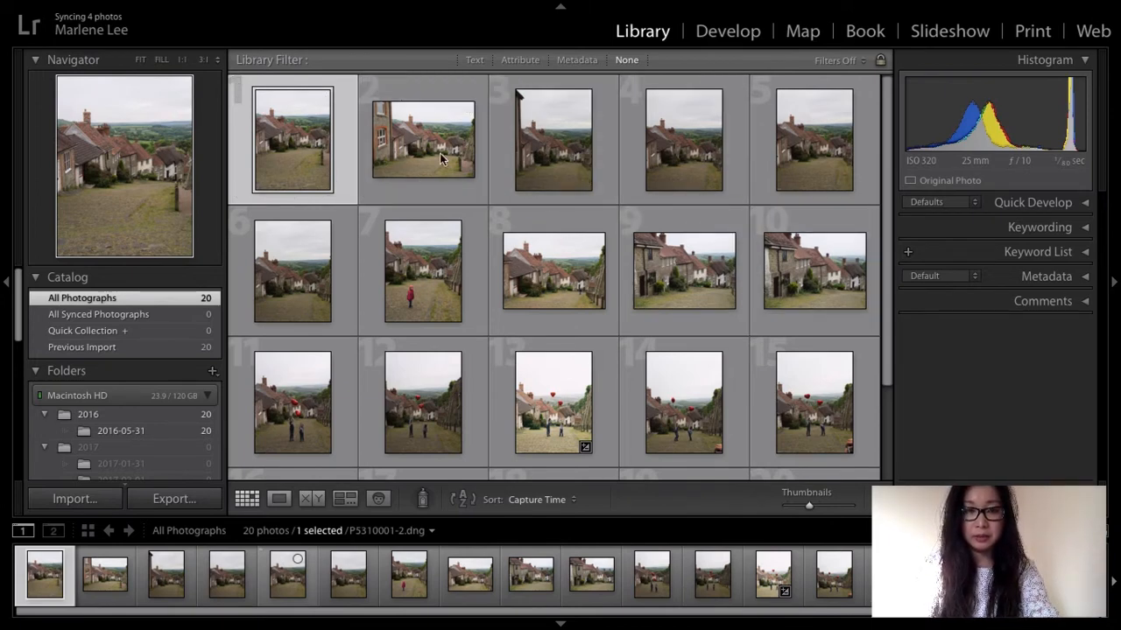
mouse_move(821, 401)
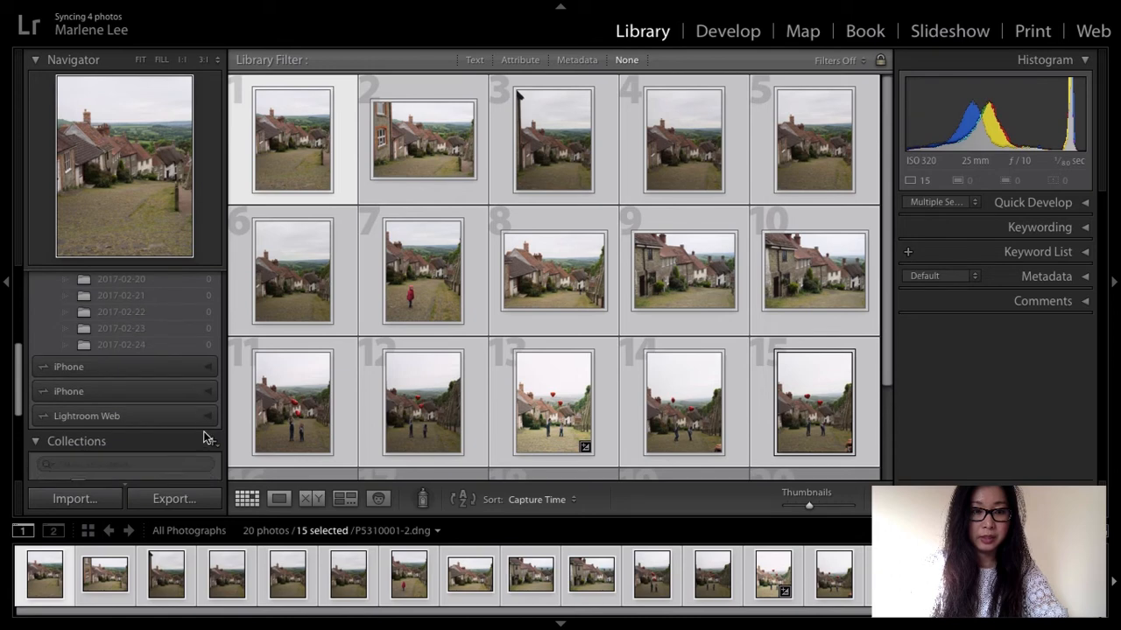
- Create a collection named 'iphone' from the 15 selected photos, synced with Lightroom mobile
left_click(212, 441)
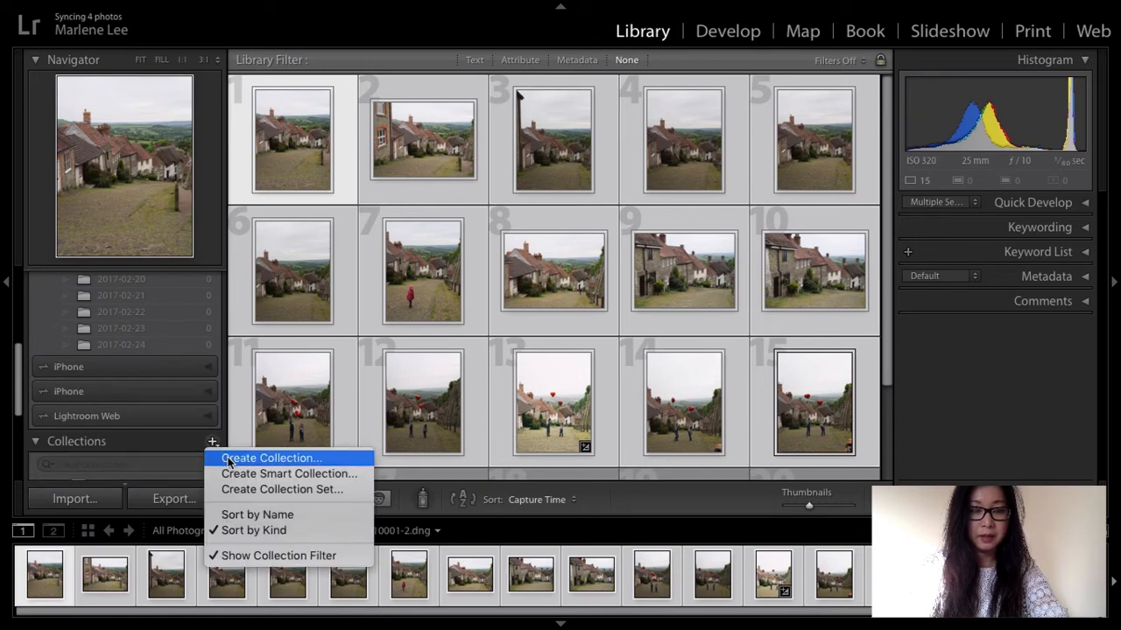
left_click(272, 458)
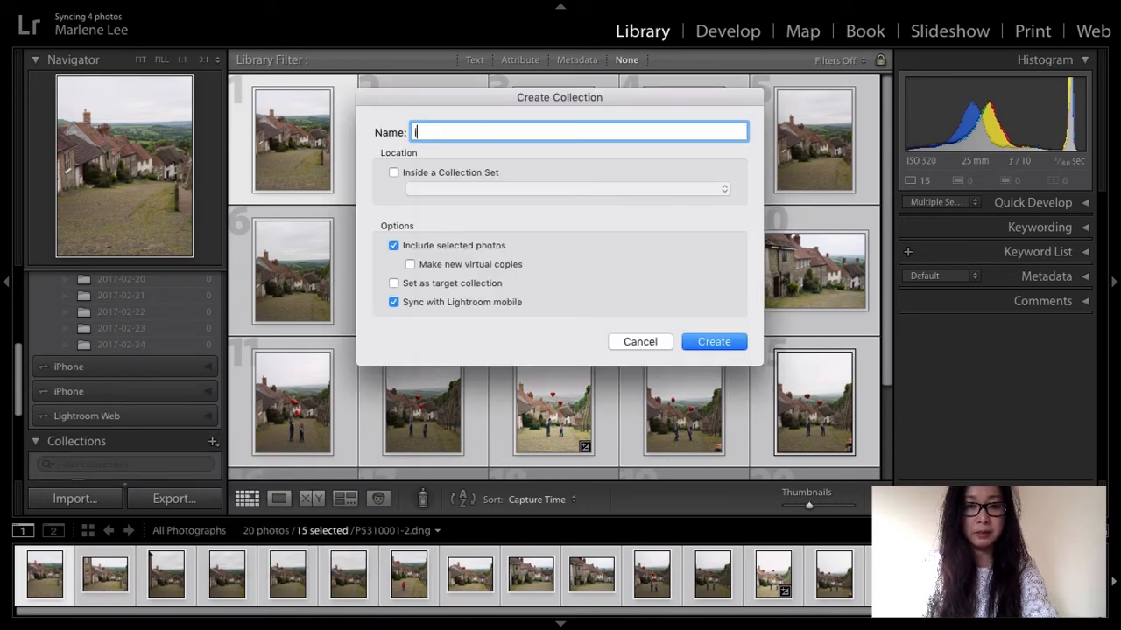
type("iphone")
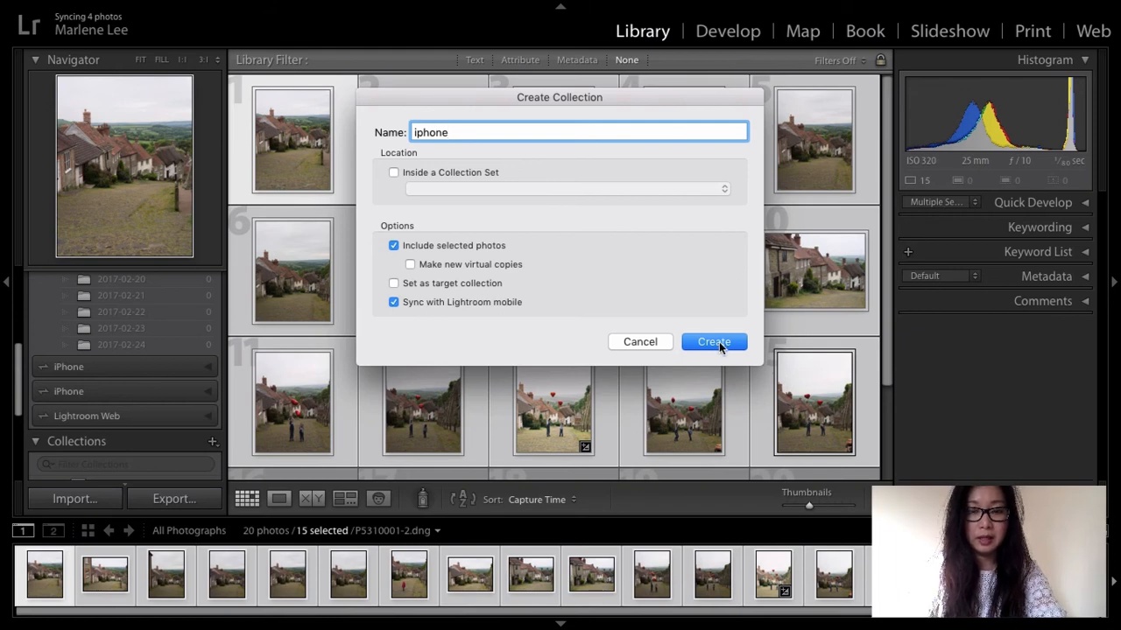
left_click(714, 342)
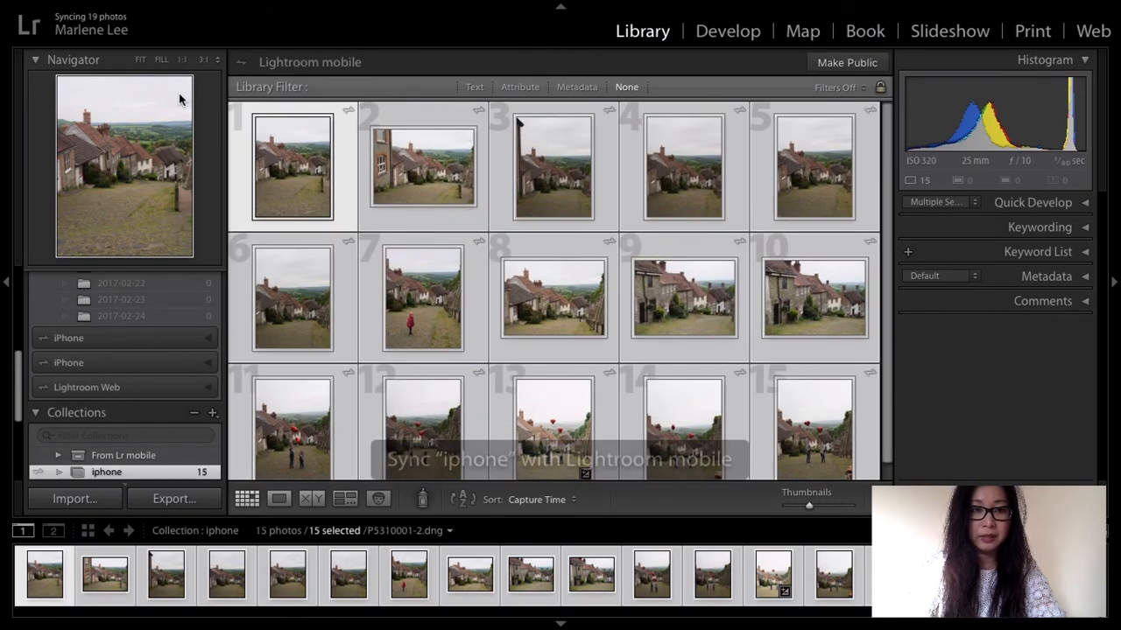